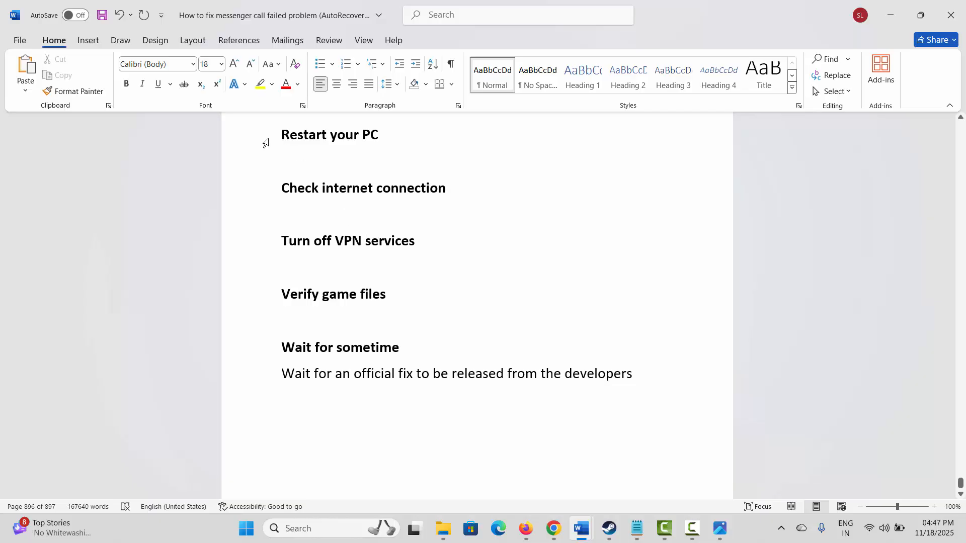
- Glance at the Start menu's pinned apps, then return to the 'Turn off VPN services' item in Word
click(245, 528)
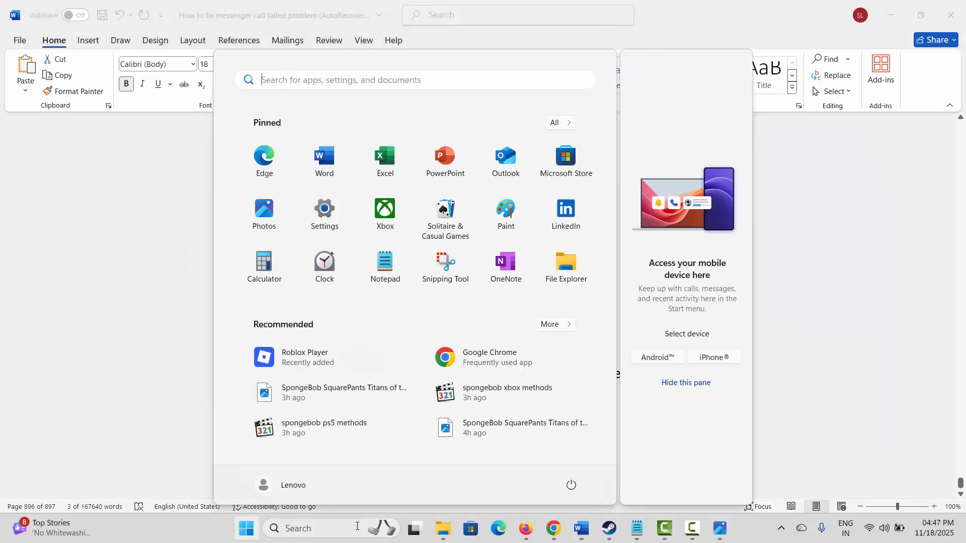
click(570, 485)
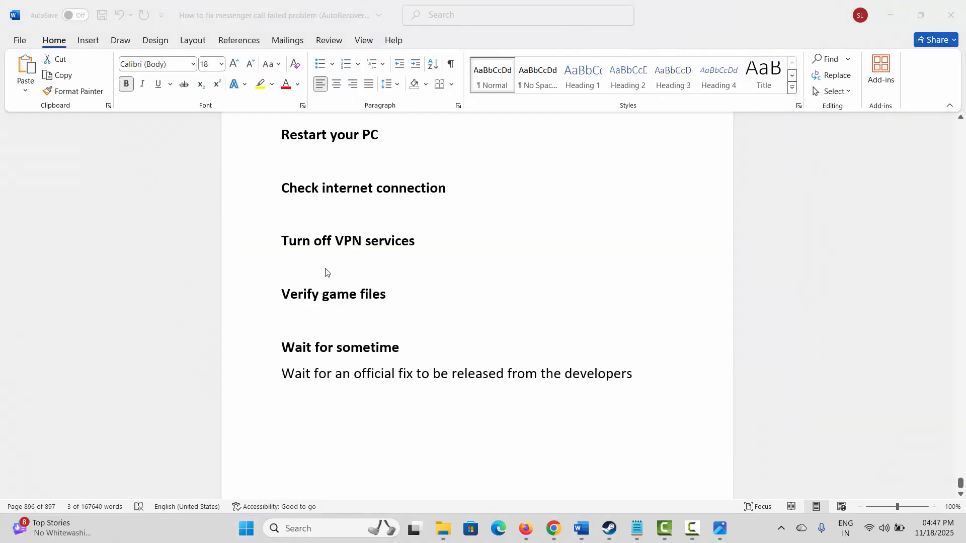
mouse_move(256, 193)
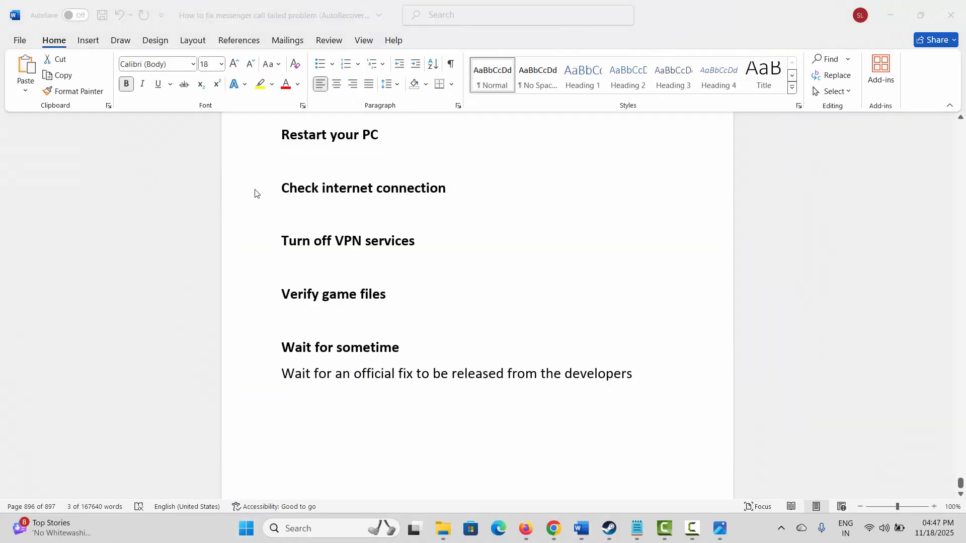
double_click(363, 188)
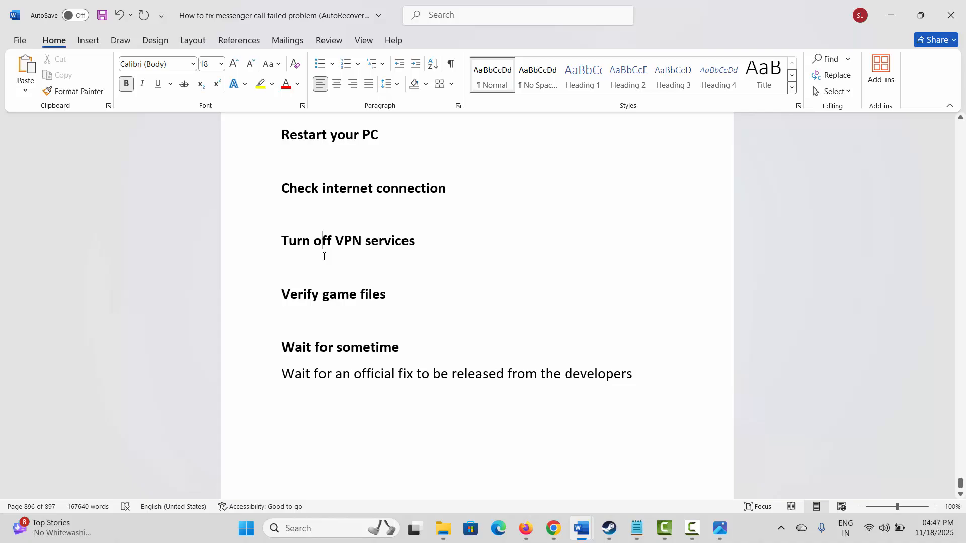
click(323, 240)
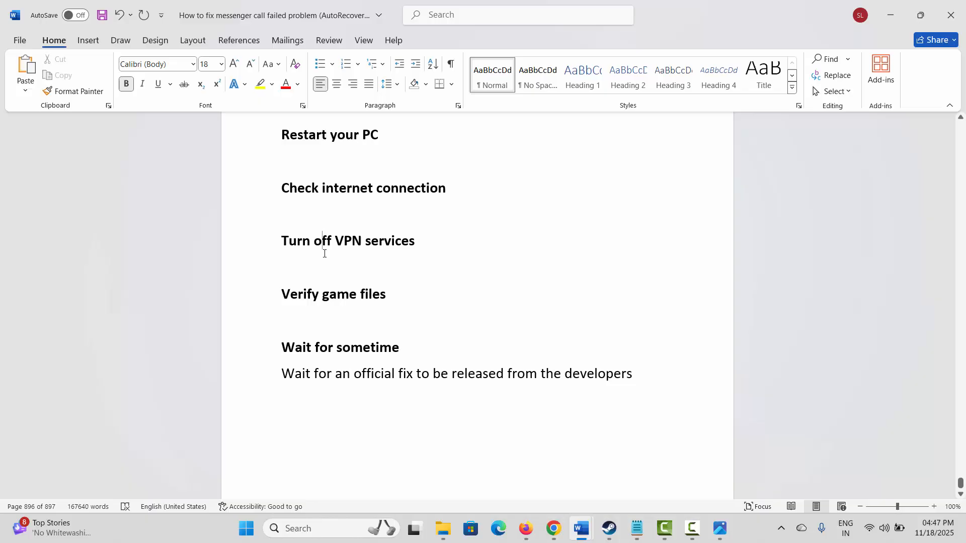
mouse_move(368, 284)
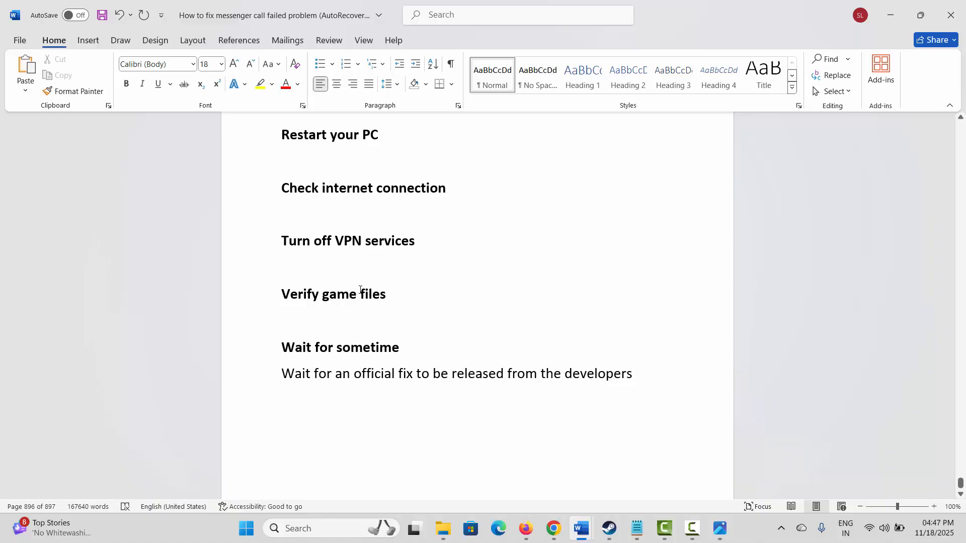
- Review 'Verify game files' against the Steam game's properties, then add an empty line after the final sentence
double_click(333, 294)
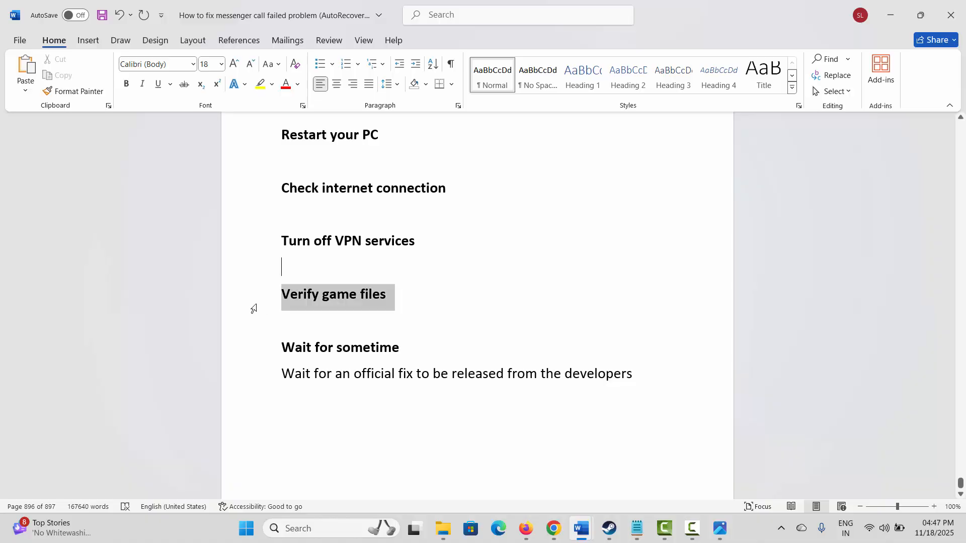
click(586, 473)
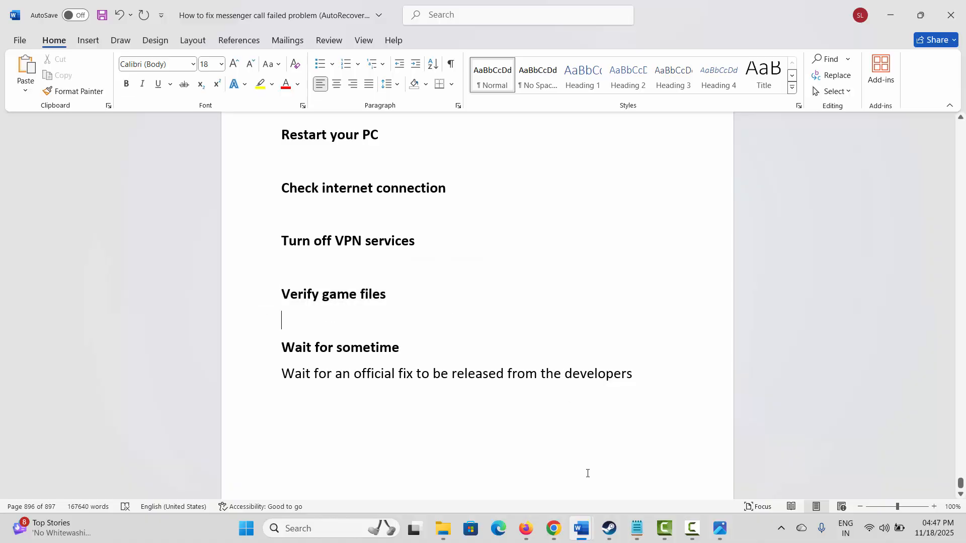
click(608, 528)
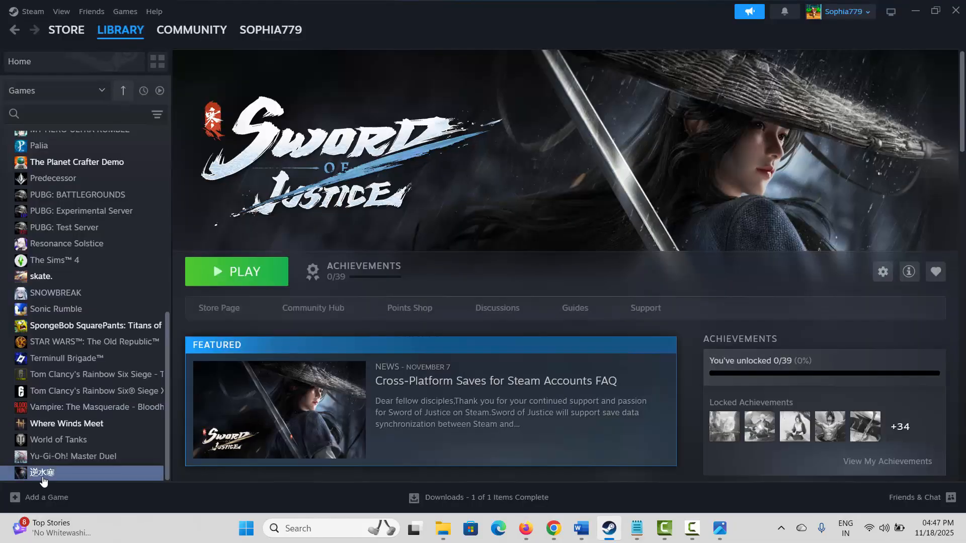
right_click(42, 473)
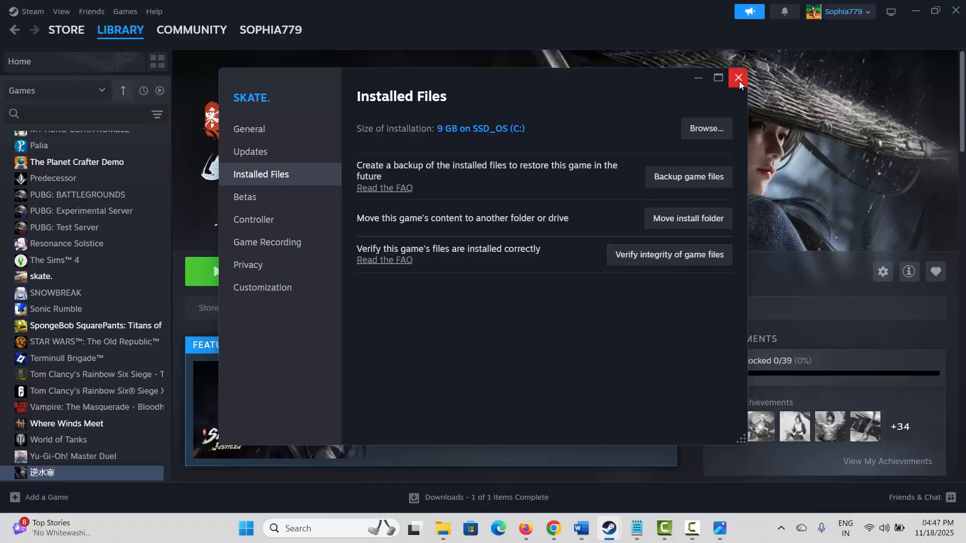
click(738, 78)
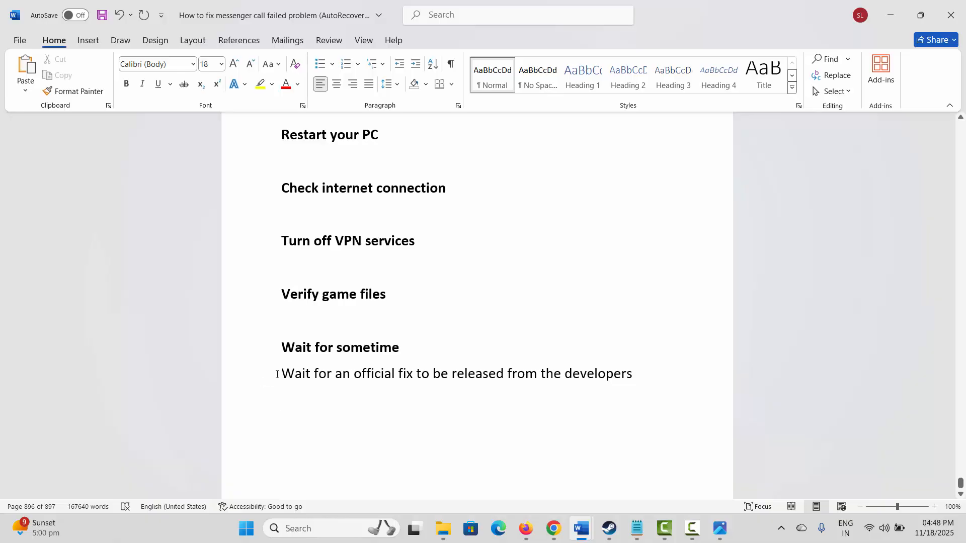
key(enter)
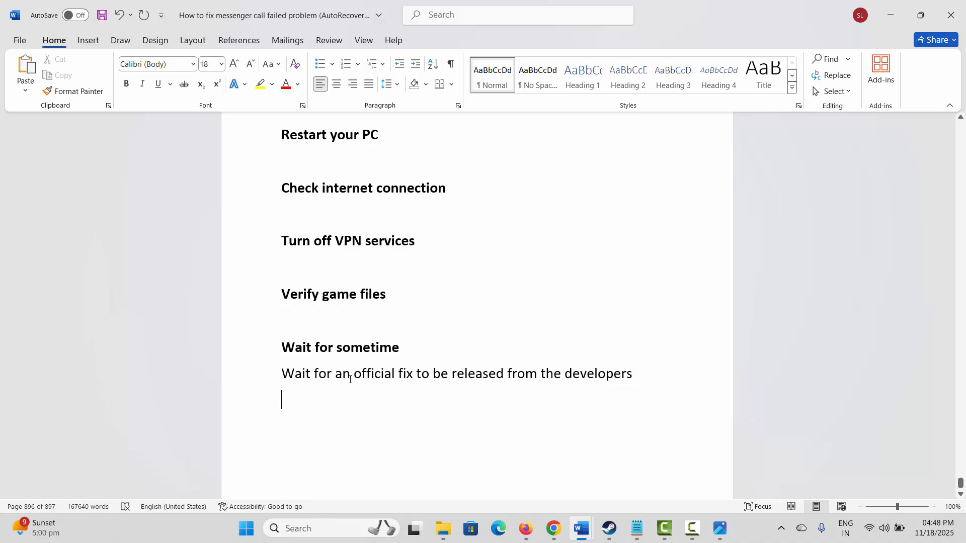
mouse_move(372, 382)
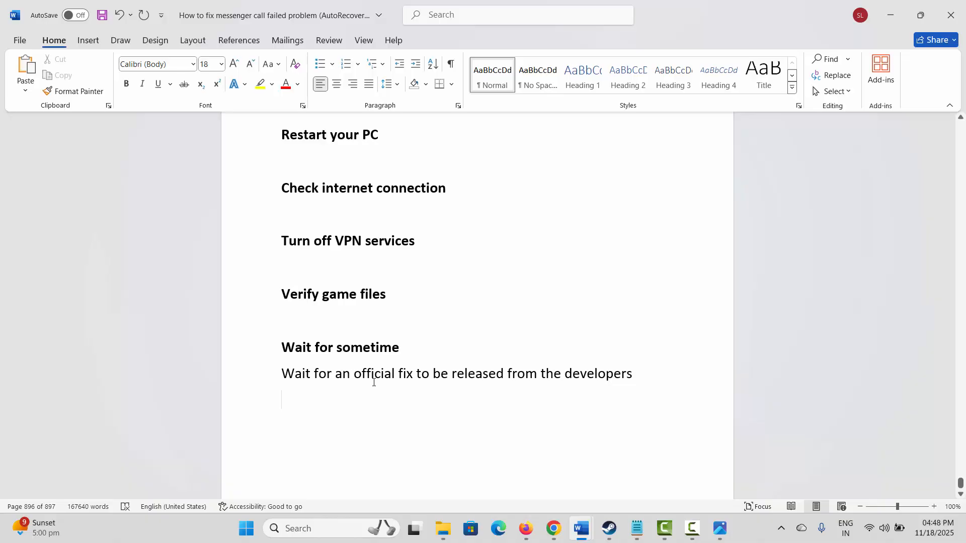